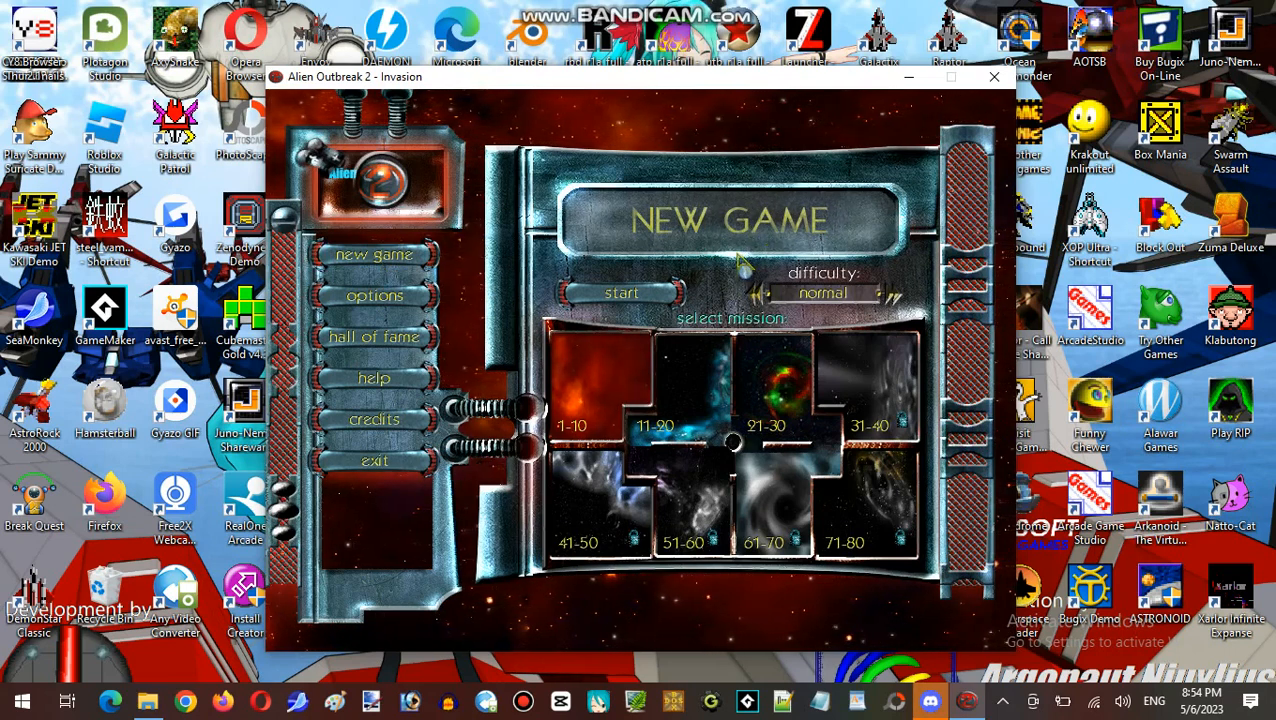
Step: Start a normal-difficulty game and continue past the story and short instructions into wave 1
click(758, 293)
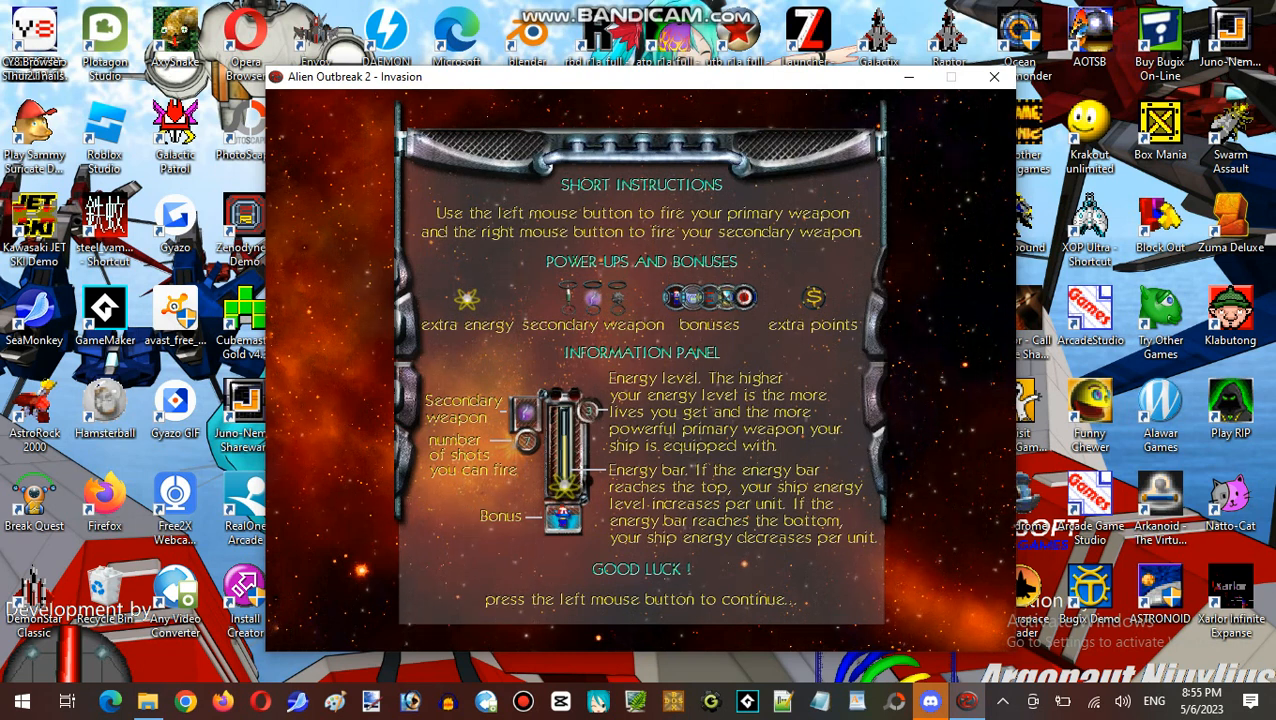
click(640, 400)
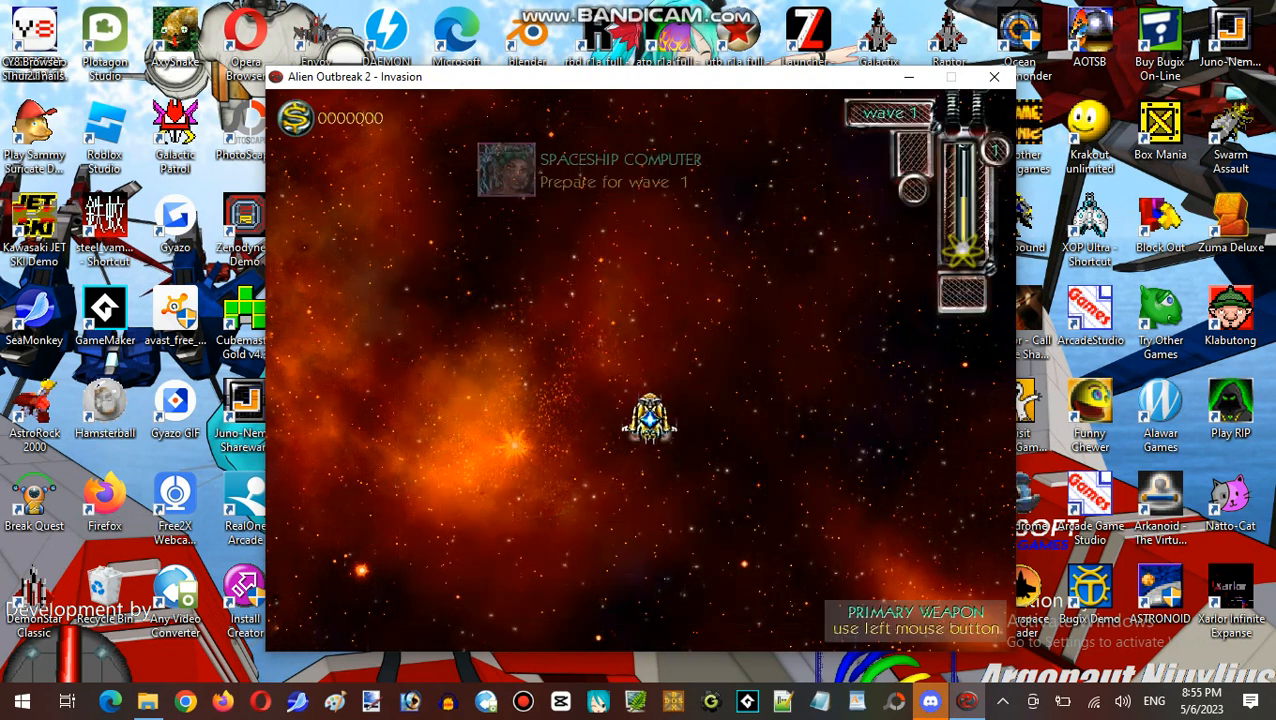